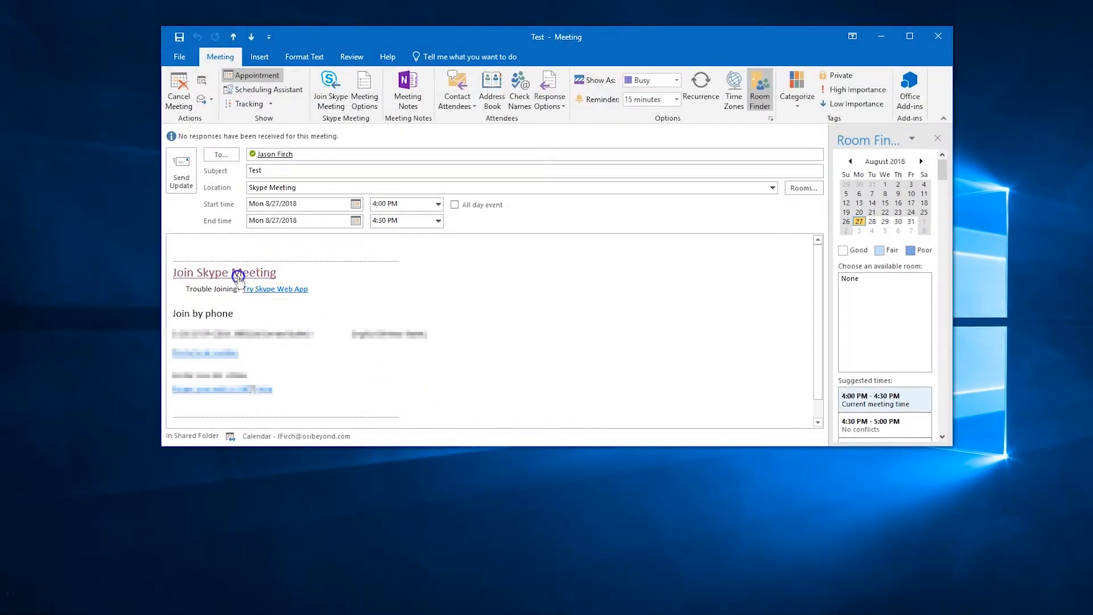
Step: Join the Test meeting's Skype call with full computer audio and video
click(225, 272)
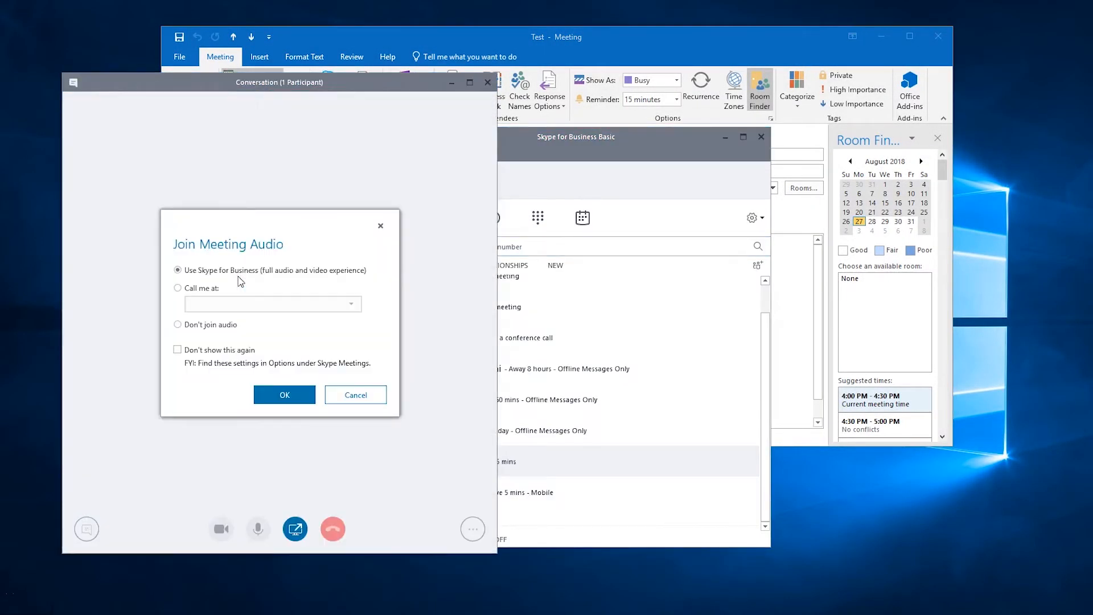
click(284, 395)
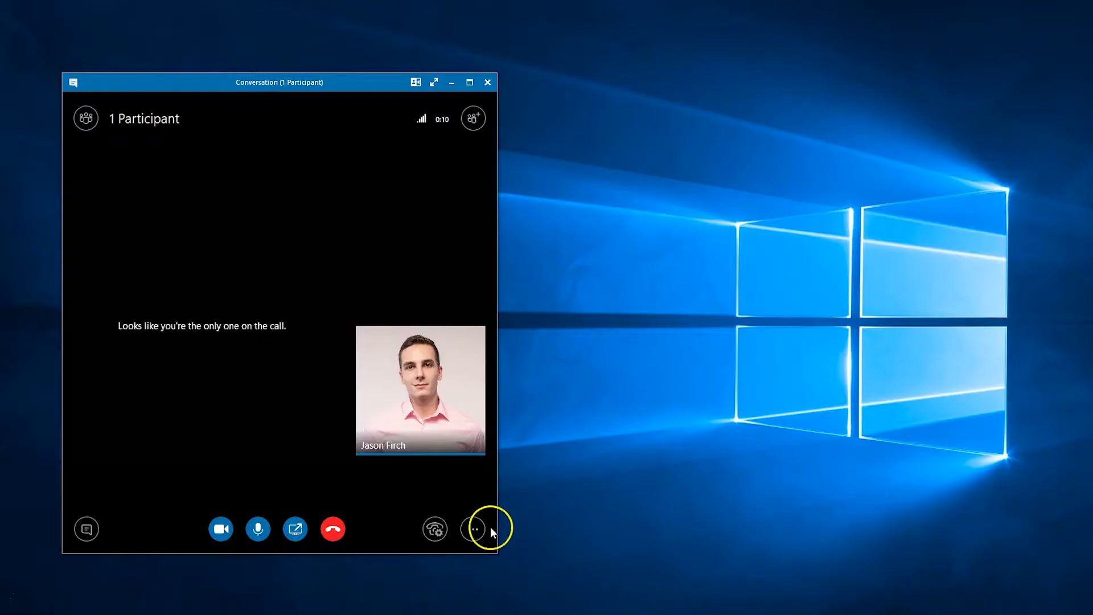
Step: Start recording the meeting from the extra meeting options
click(473, 528)
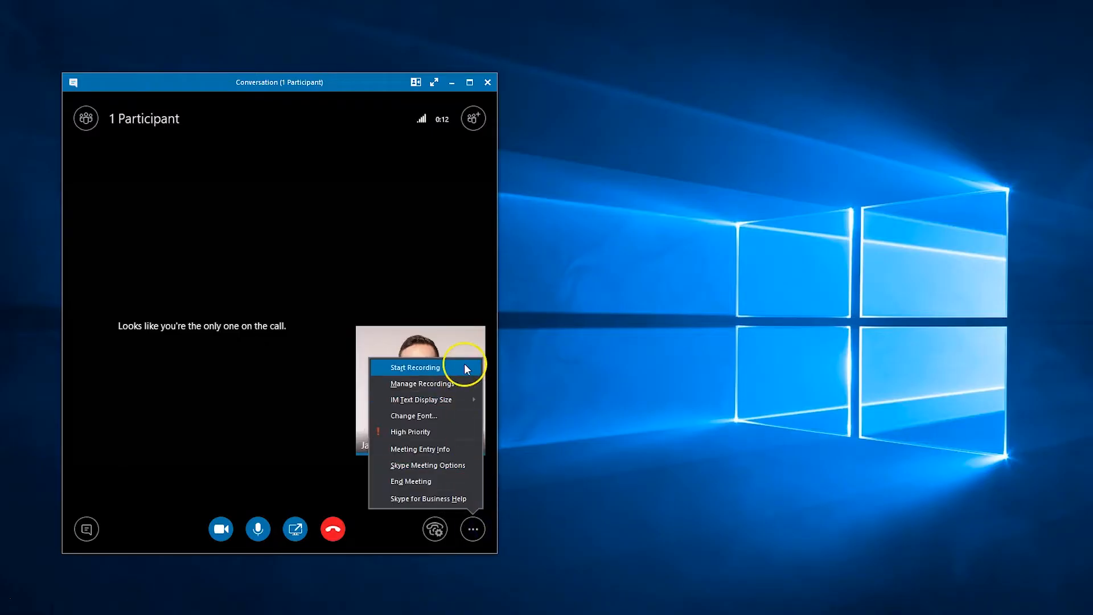
click(415, 368)
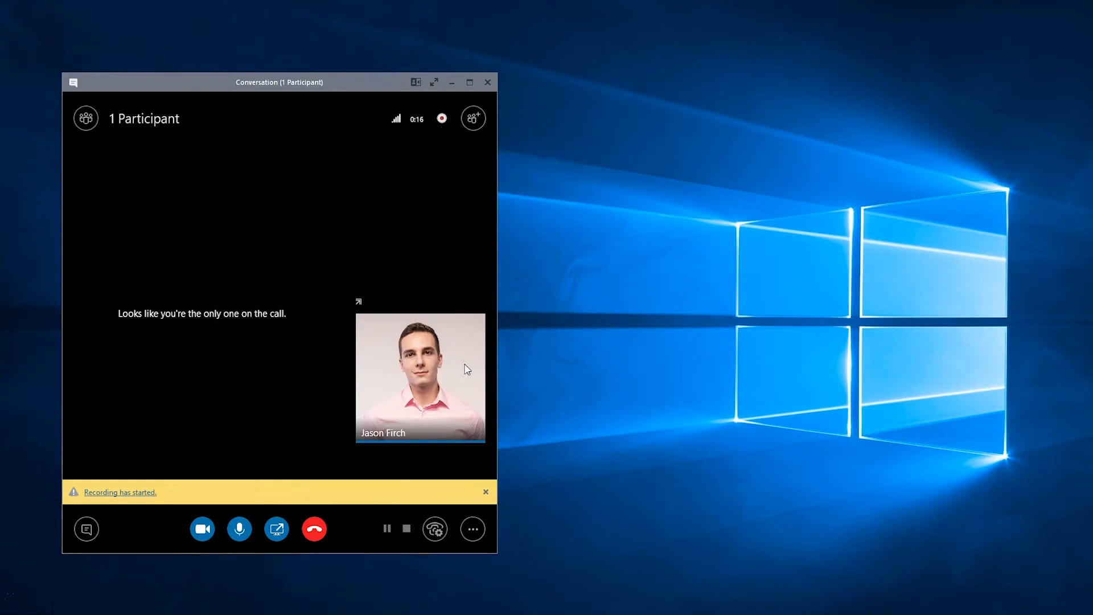
mouse_move(507, 393)
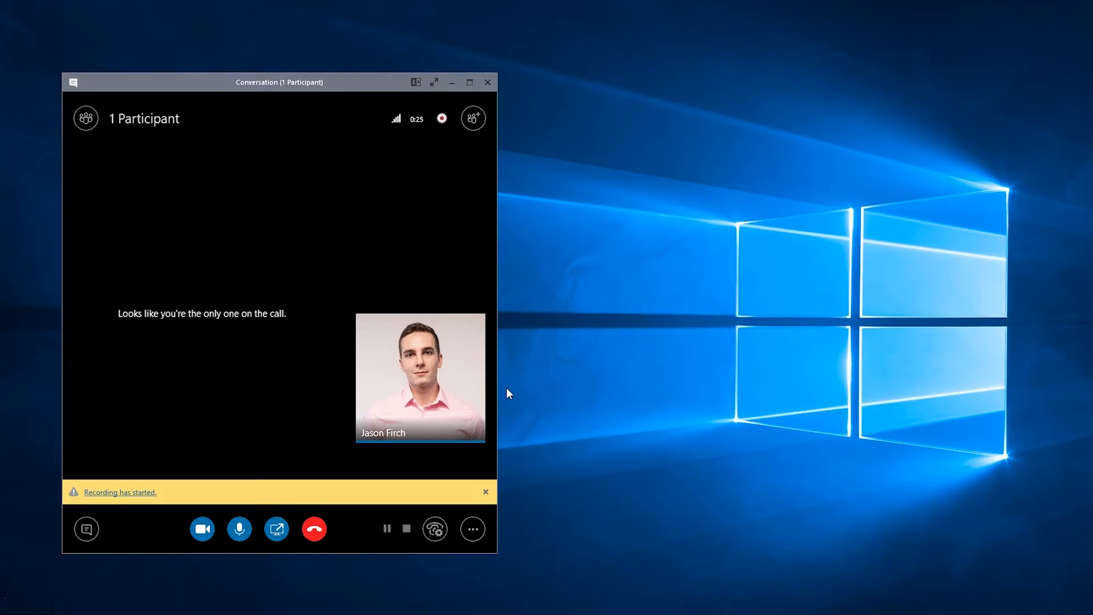
Step: Stop the meeting recording from the extra meeting options
click(472, 527)
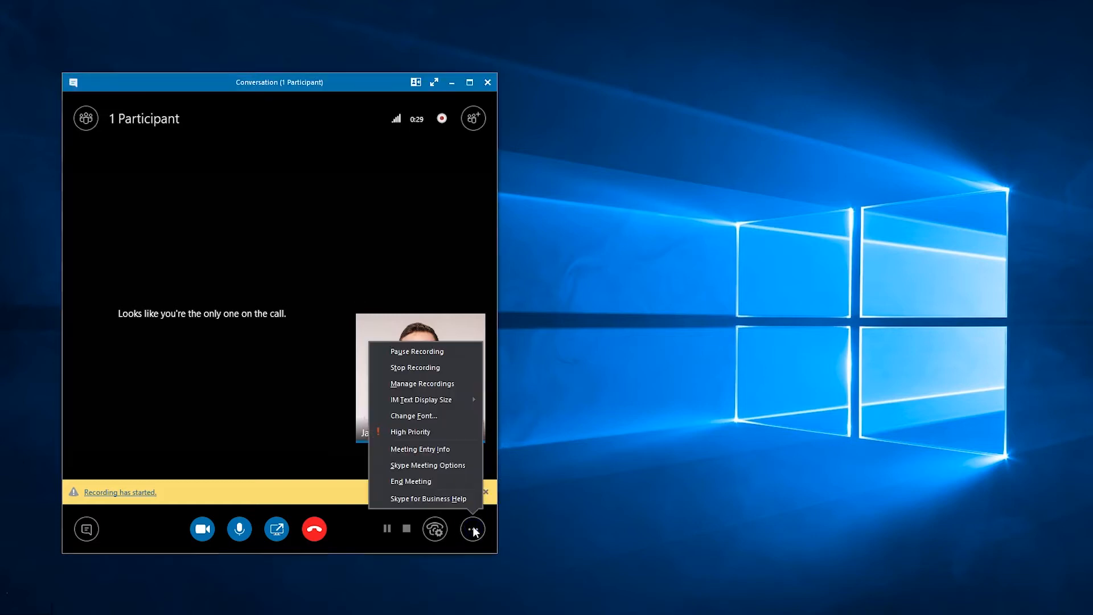
mouse_move(415, 368)
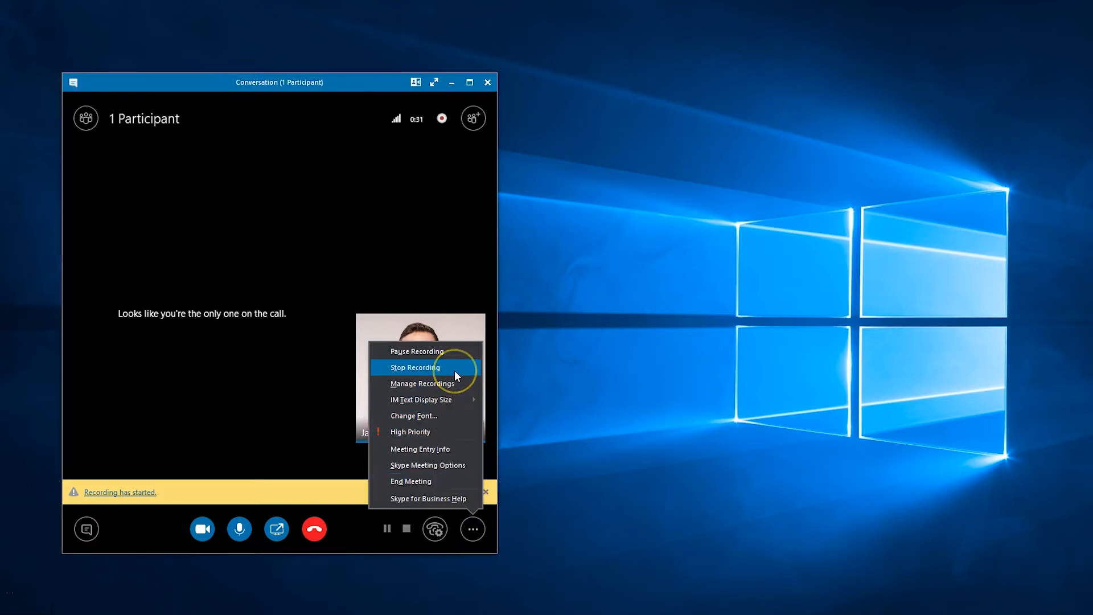
click(415, 368)
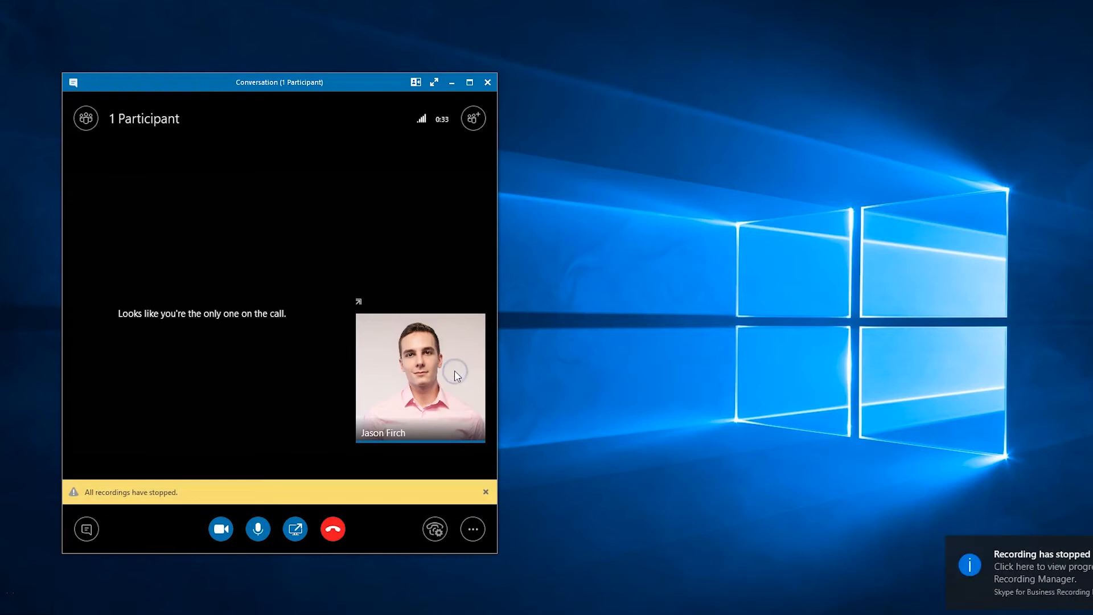
mouse_move(506, 400)
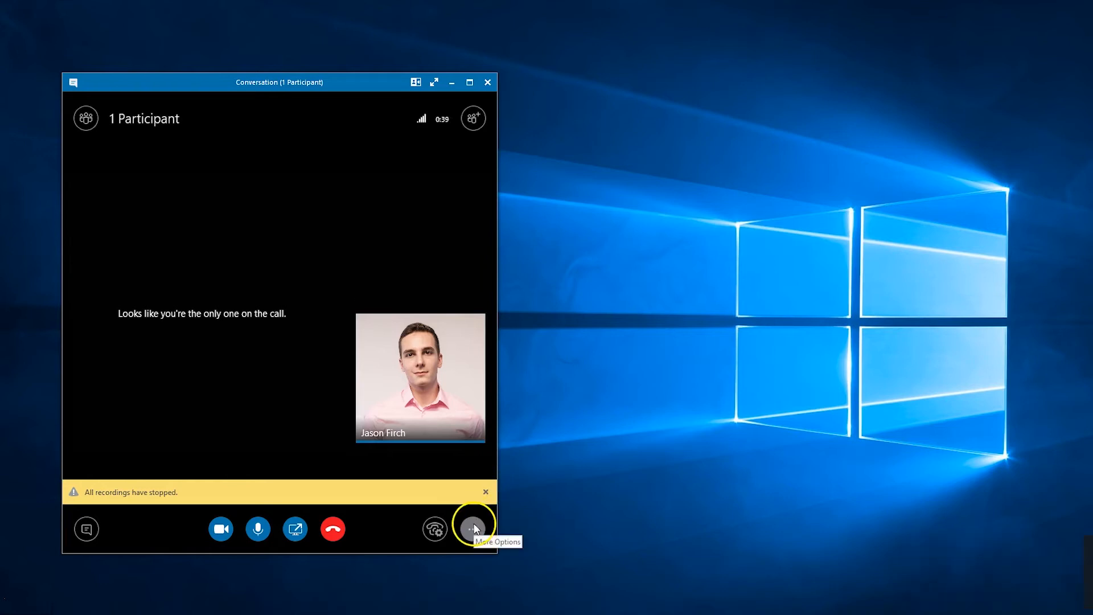
Step: Bring up the Recording Manager listing the saved meeting recordings
click(472, 528)
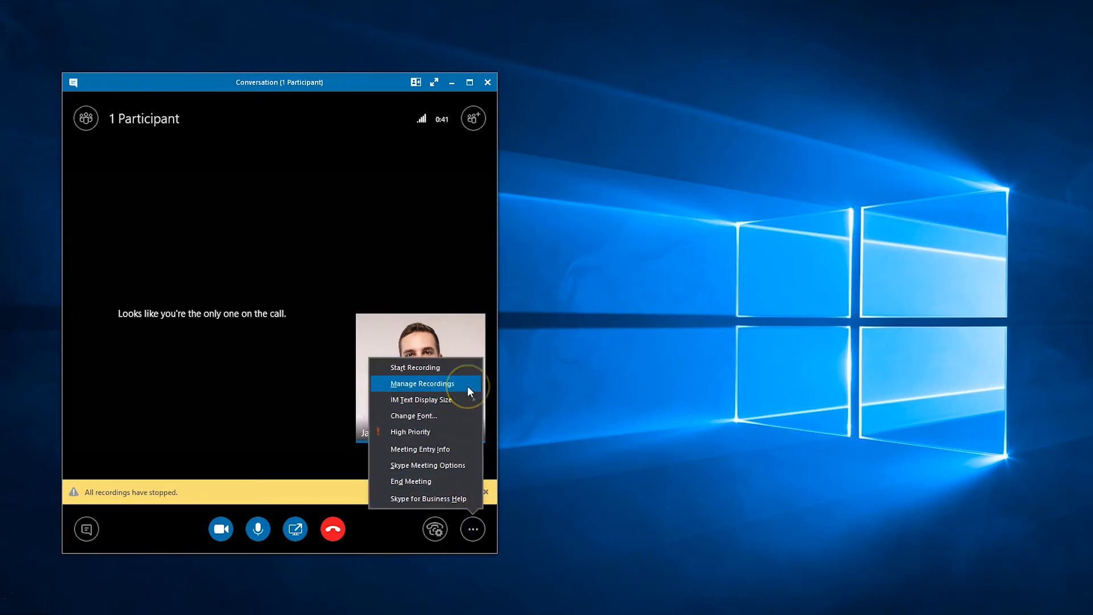
click(420, 383)
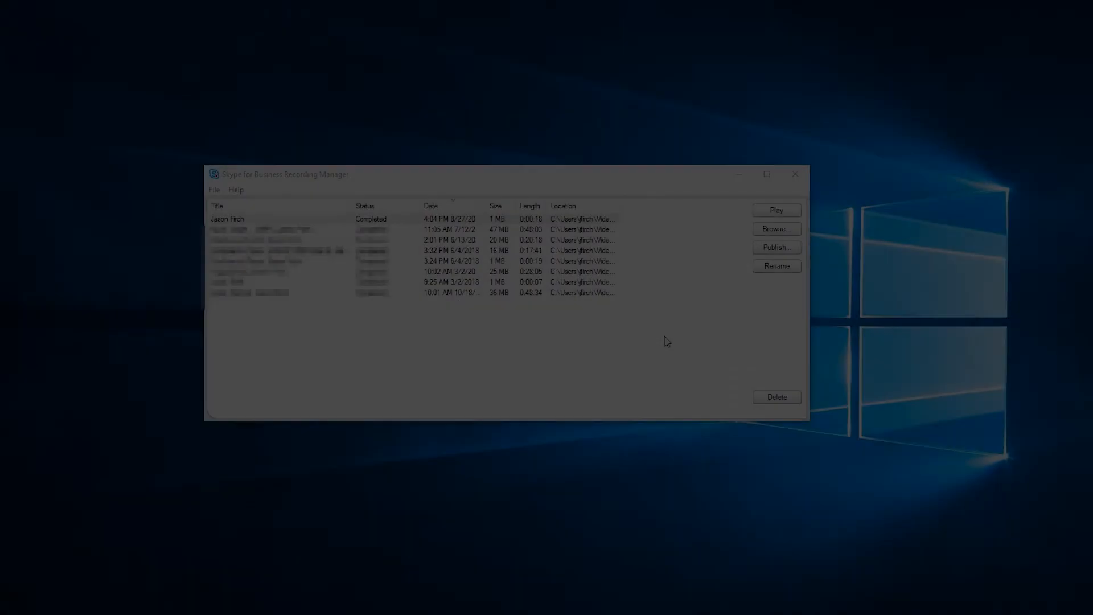
Step: Select the newest completed recording and browse to its Lync Recordings MP4 folder
click(279, 218)
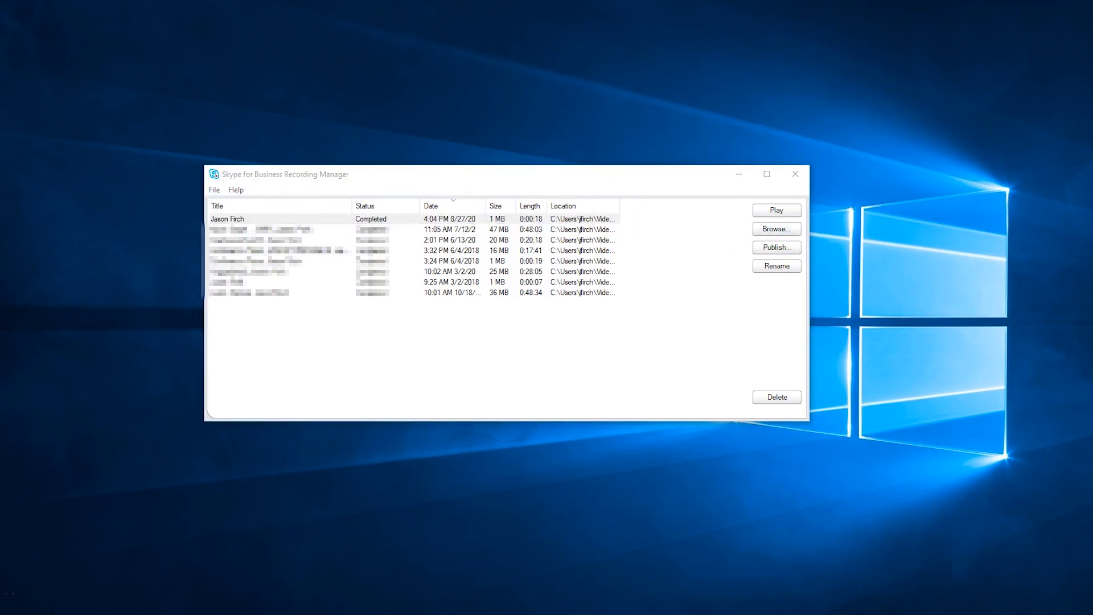
click(776, 227)
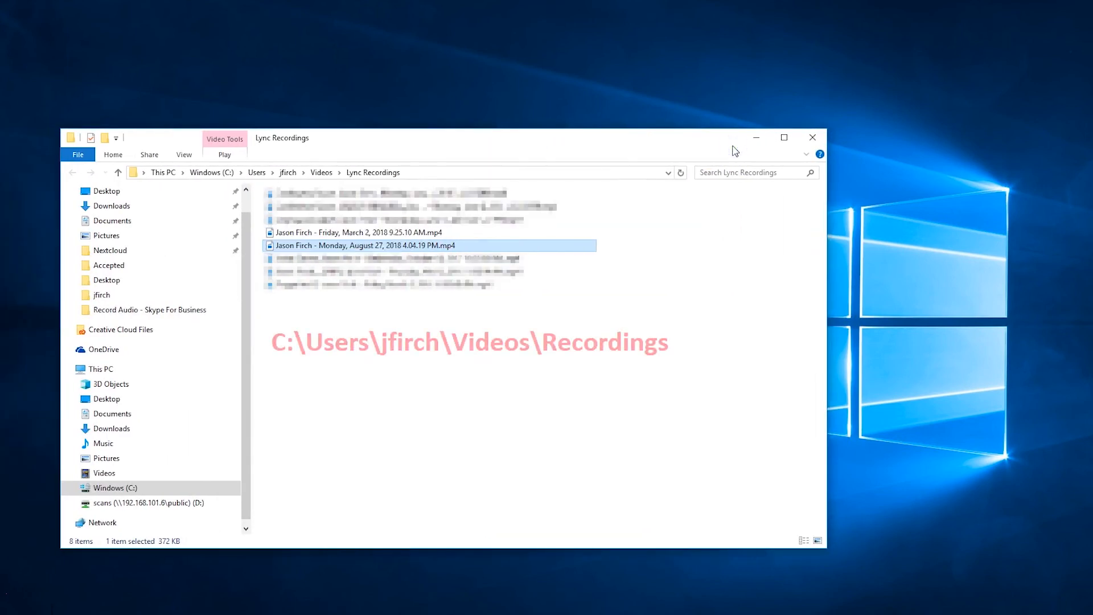